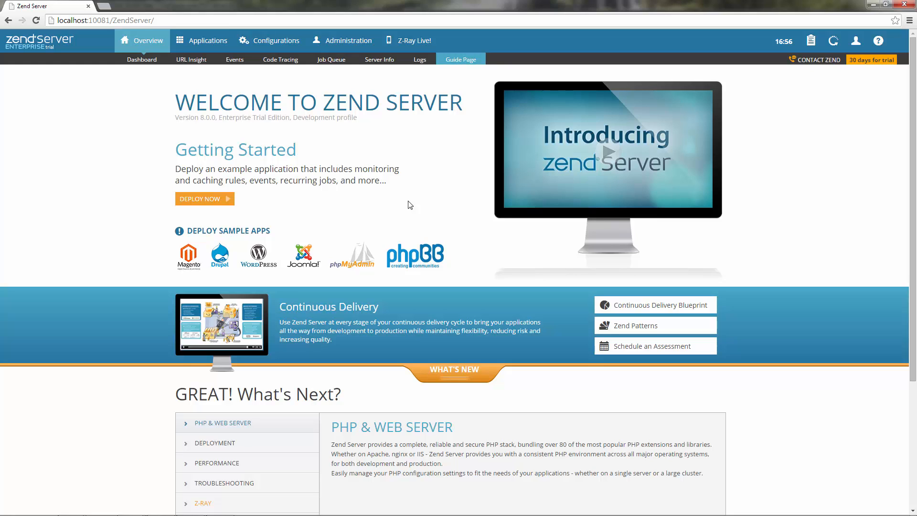
{"action": "mouse_move", "coordinate": [335, 141]}
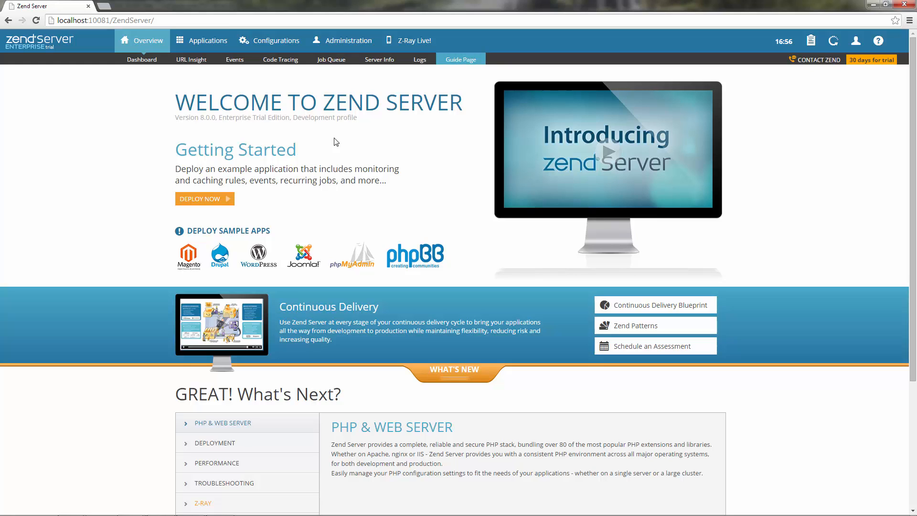
Go to Configurations > PHP to list the PHP extensions and directives.
{"action": "left_click", "coordinate": [275, 40]}
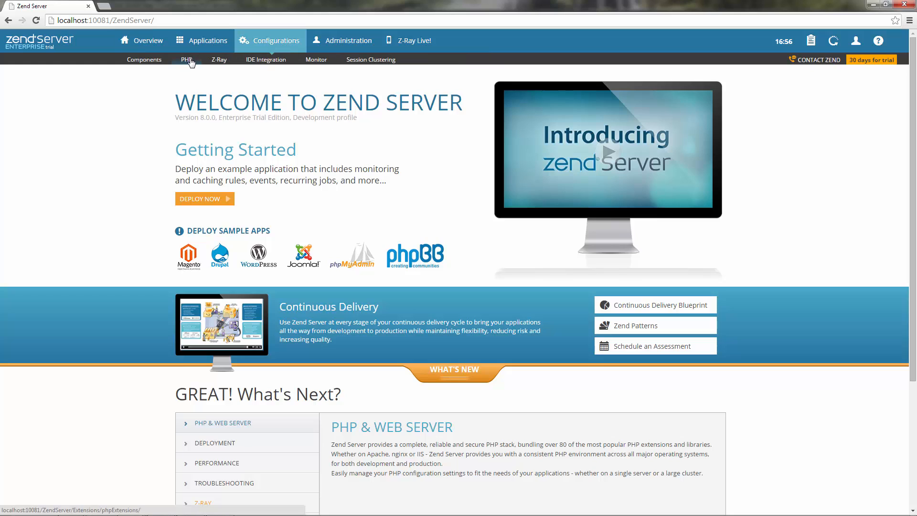
{"action": "left_click", "coordinate": [187, 59]}
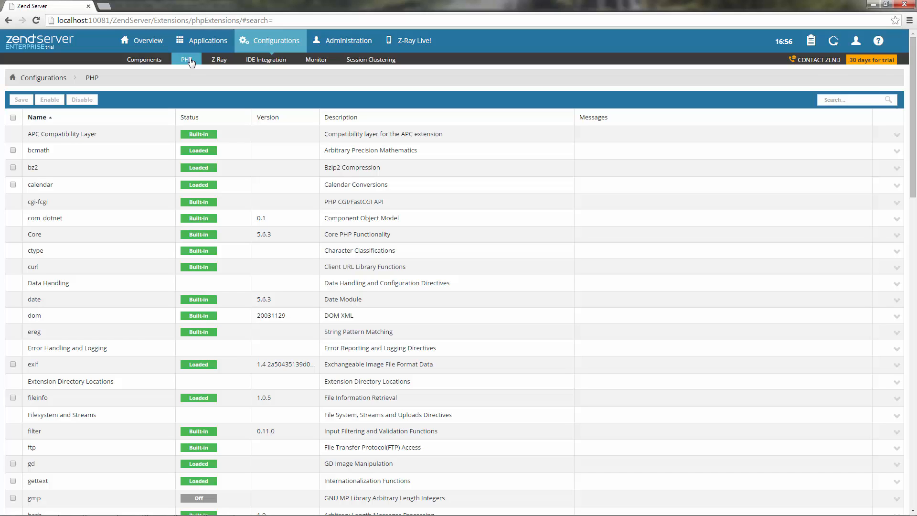
Scroll the extensions list down to the mysql, PDO and pgsql extensions.
{"action": "scroll", "scroll_direction": "down", "scroll_amount": 3}
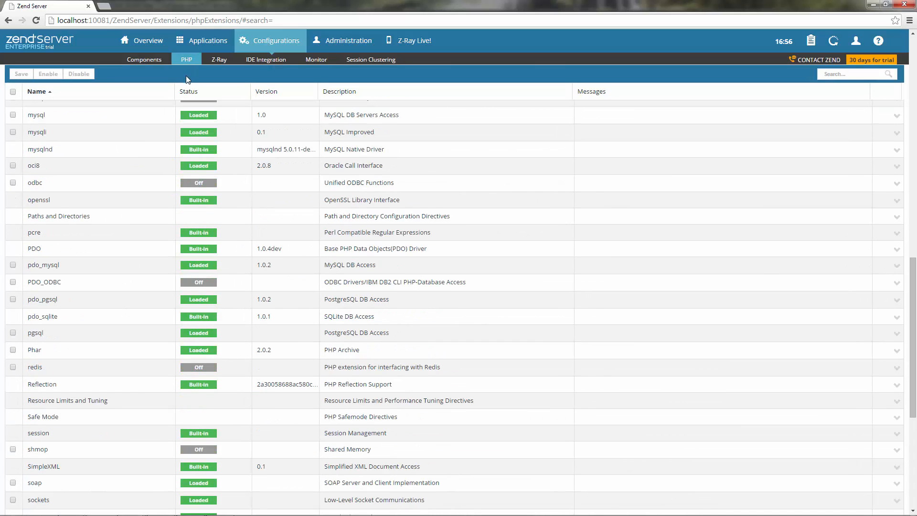
{"action": "mouse_move", "coordinate": [156, 128]}
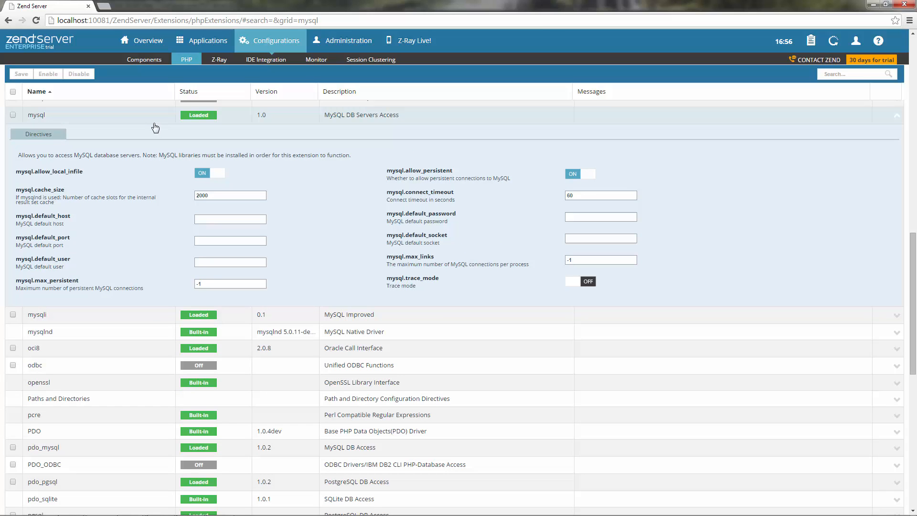
{"action": "mouse_move", "coordinate": [275, 152]}
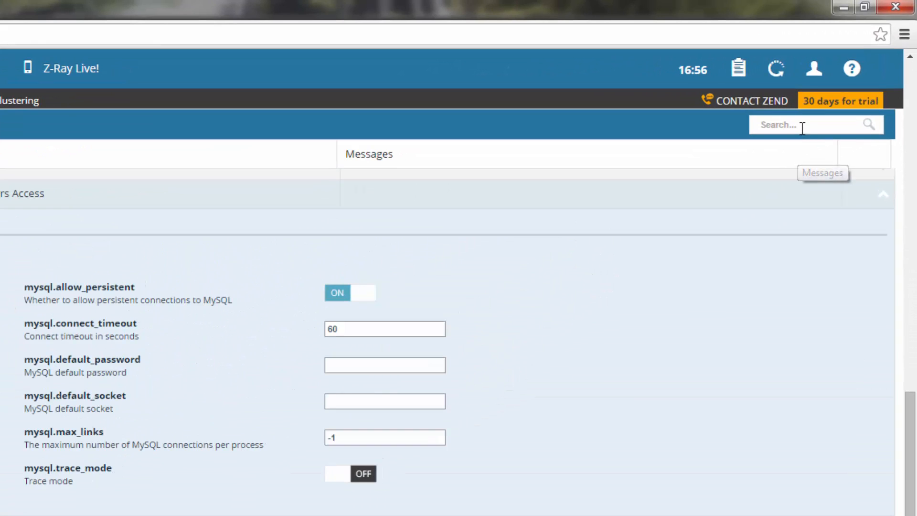
Search the extensions grid for 'display_errors'.
{"action": "type", "text": "display_"}
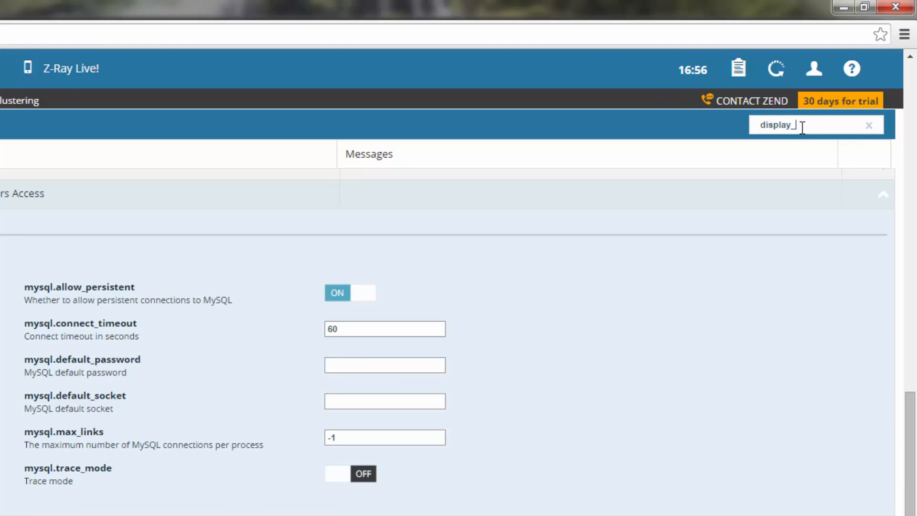
{"action": "type", "text": "errors"}
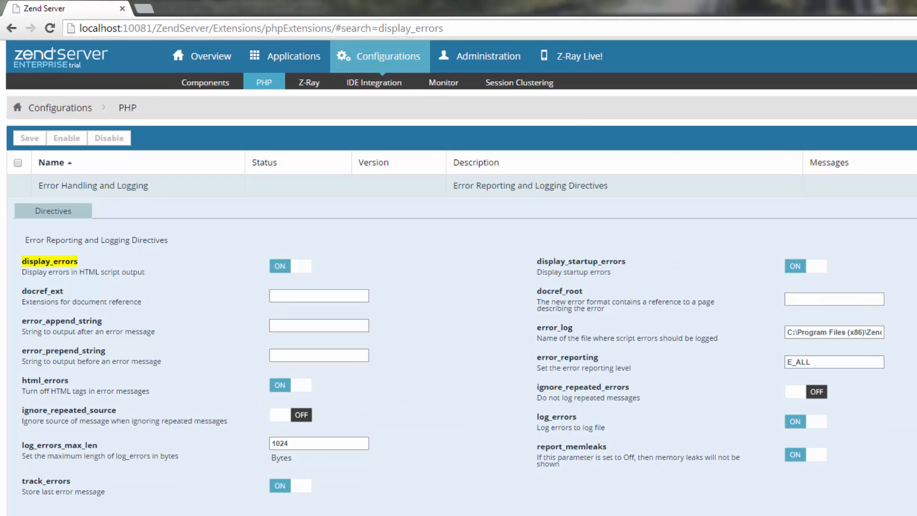
{"action": "mouse_move", "coordinate": [443, 246]}
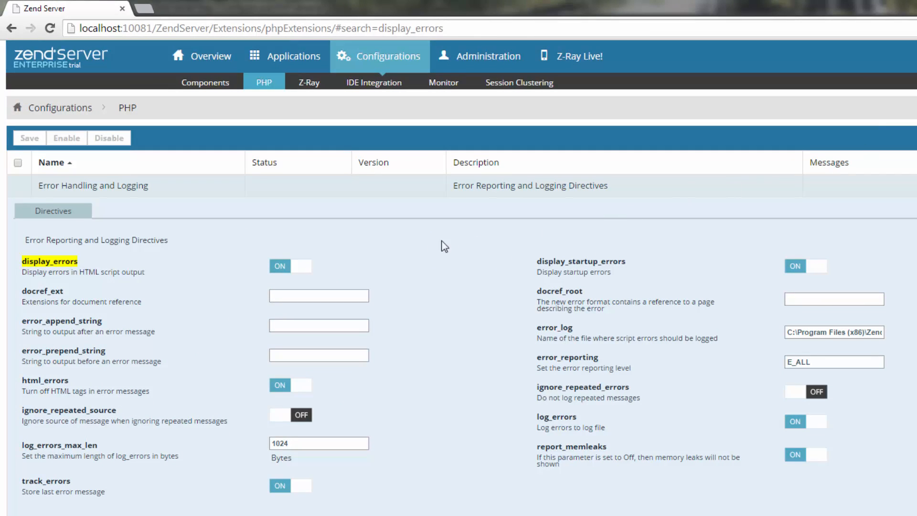
Turn display_errors Off and save the change.
{"action": "left_click", "coordinate": [301, 266]}
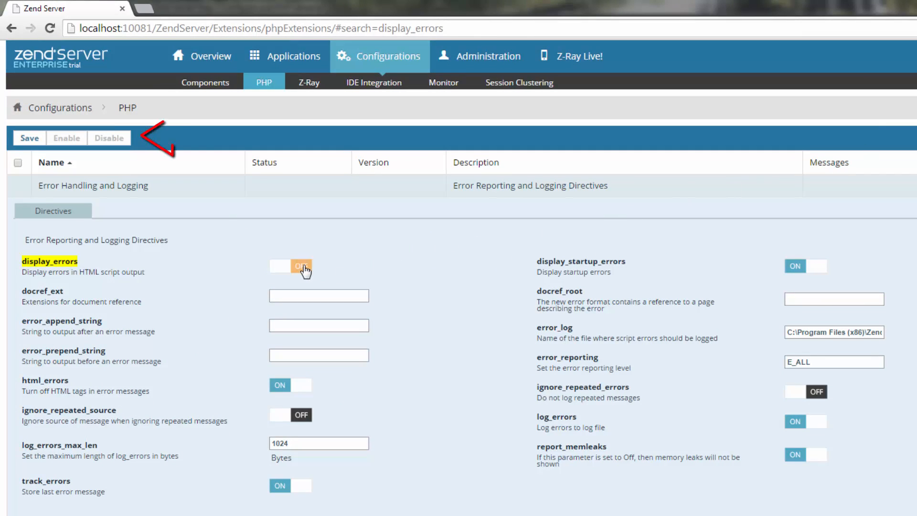
{"action": "left_click", "coordinate": [300, 266]}
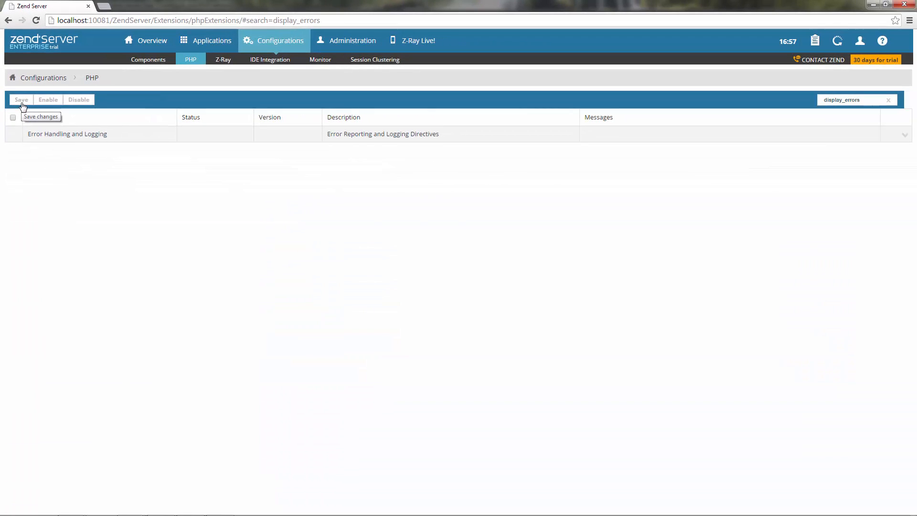
{"action": "left_click", "coordinate": [21, 99]}
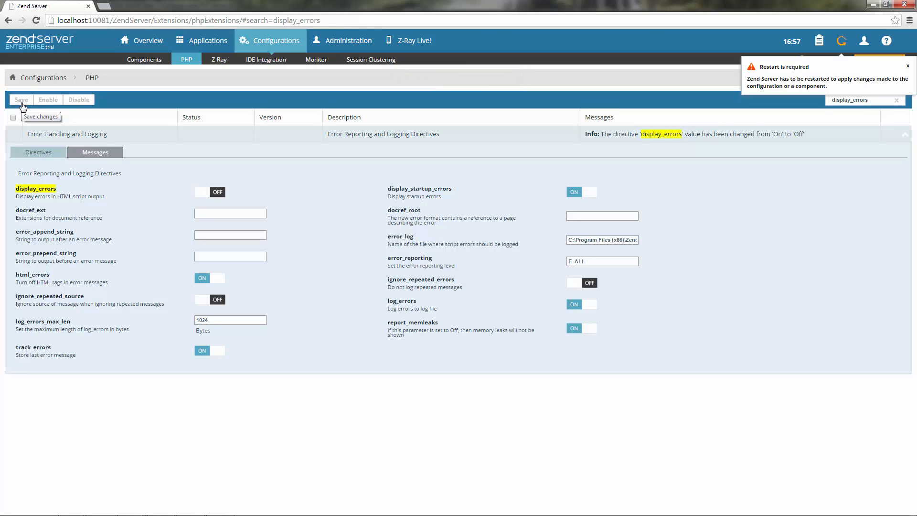
{"action": "mouse_move", "coordinate": [771, 103]}
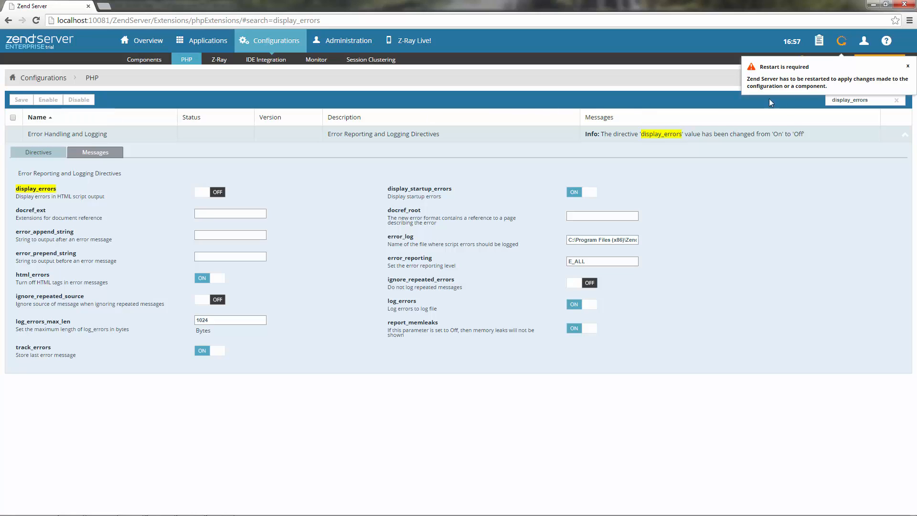
Restart Zend Server and confirm the restart.
{"action": "left_click", "coordinate": [841, 40]}
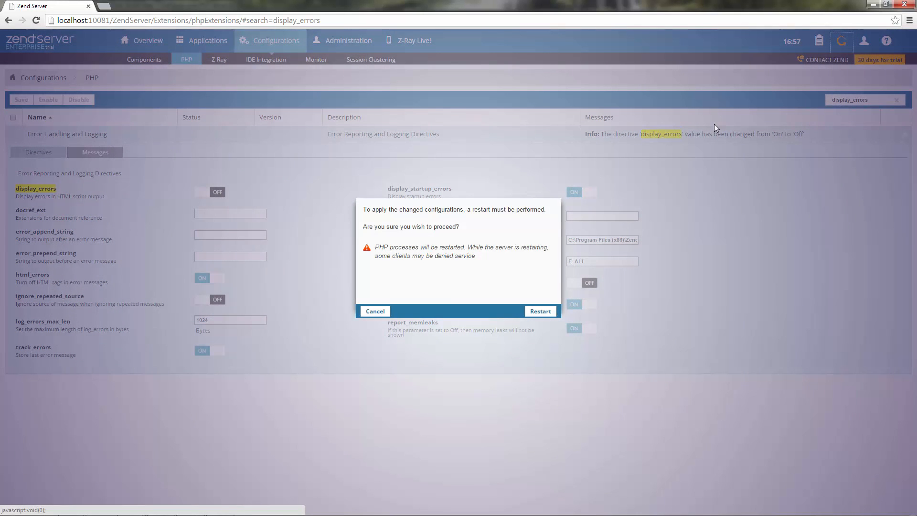
{"action": "left_click", "coordinate": [539, 310]}
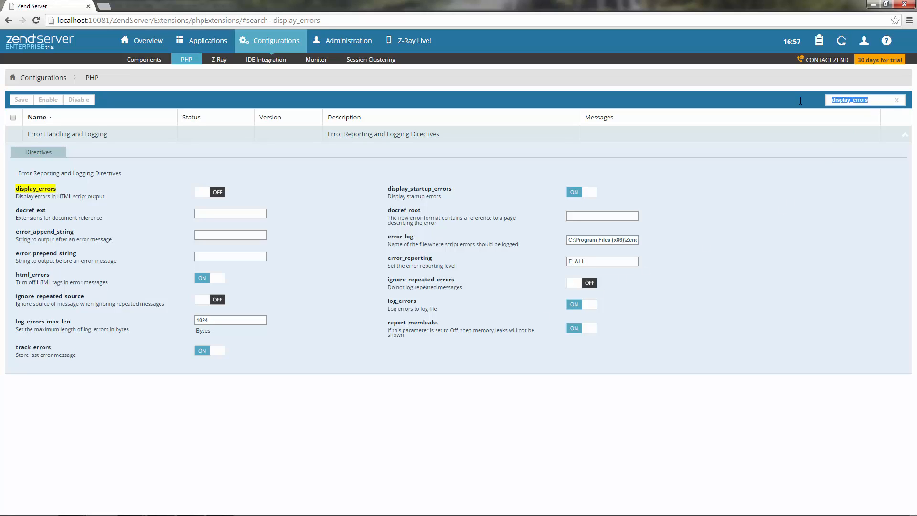
Clear the search, select bcmath and disable it.
{"action": "left_click", "coordinate": [889, 99]}
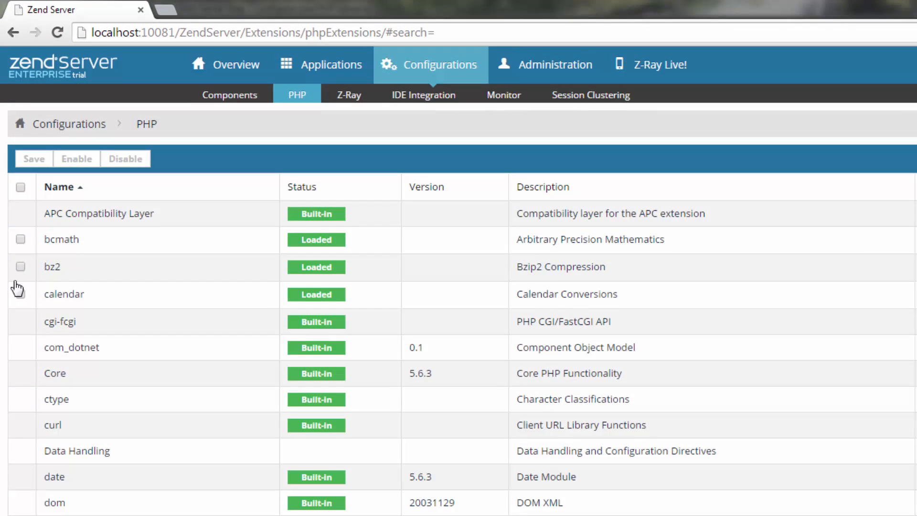
{"action": "left_click", "coordinate": [21, 239]}
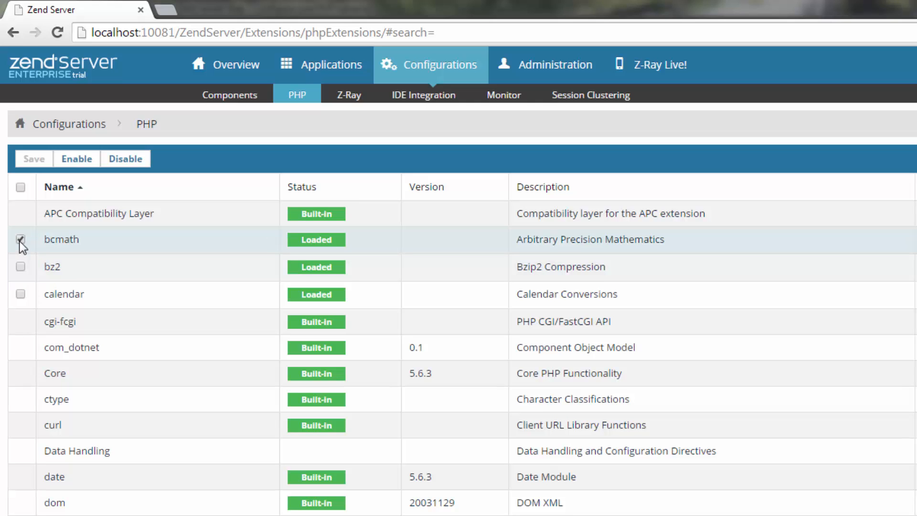
{"action": "left_click", "coordinate": [125, 159]}
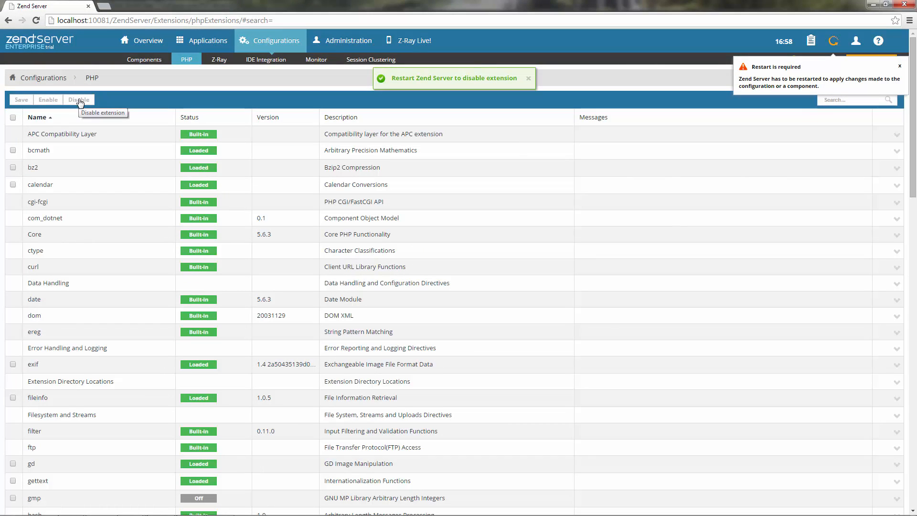
{"action": "left_click", "coordinate": [527, 78]}
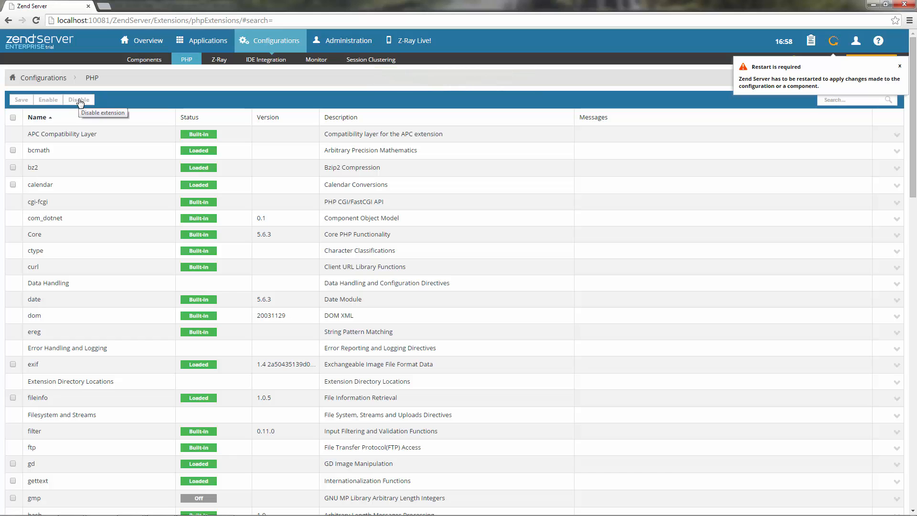
{"action": "mouse_move", "coordinate": [832, 41]}
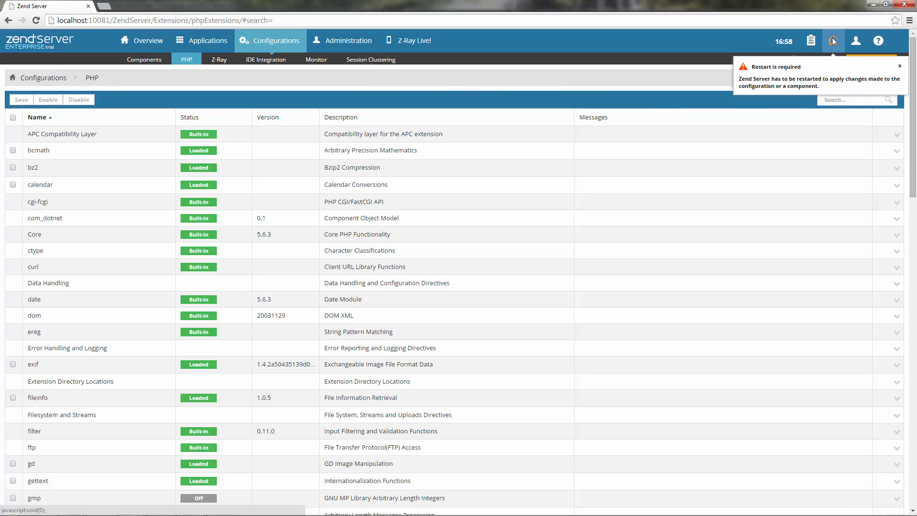
Restart the server to turn bcmath Off, then open Administration > Import/Export.
{"action": "left_click", "coordinate": [833, 40]}
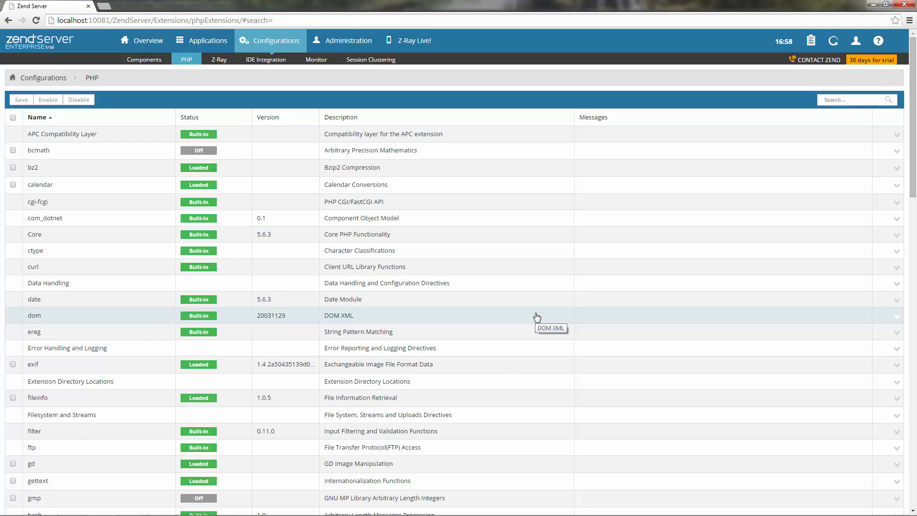
{"action": "mouse_move", "coordinate": [362, 96]}
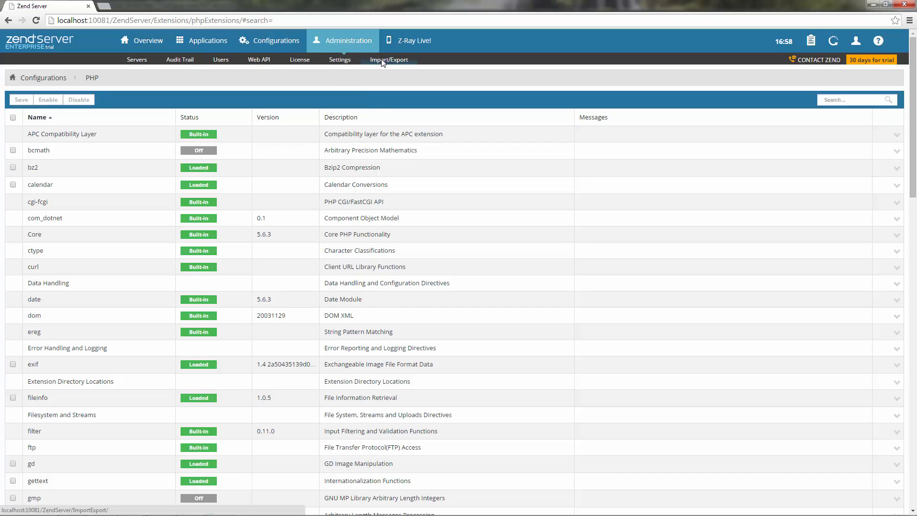
{"action": "left_click", "coordinate": [389, 60]}
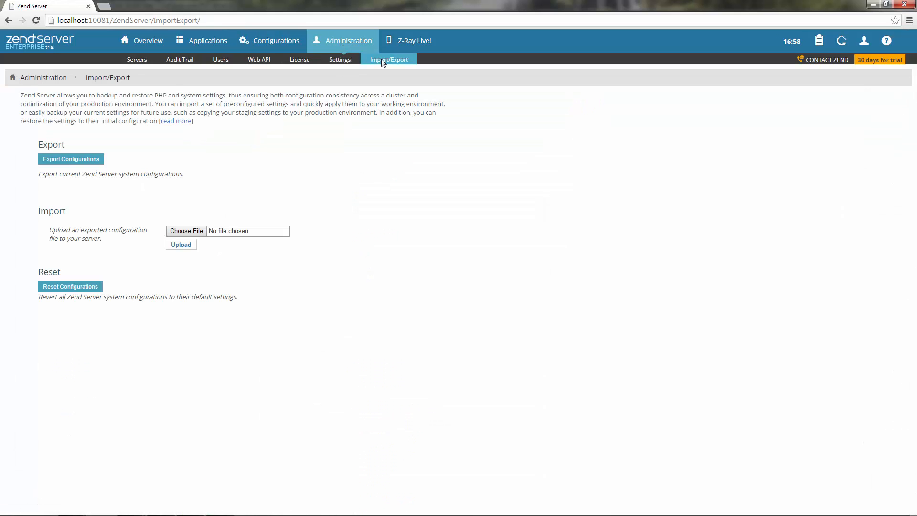